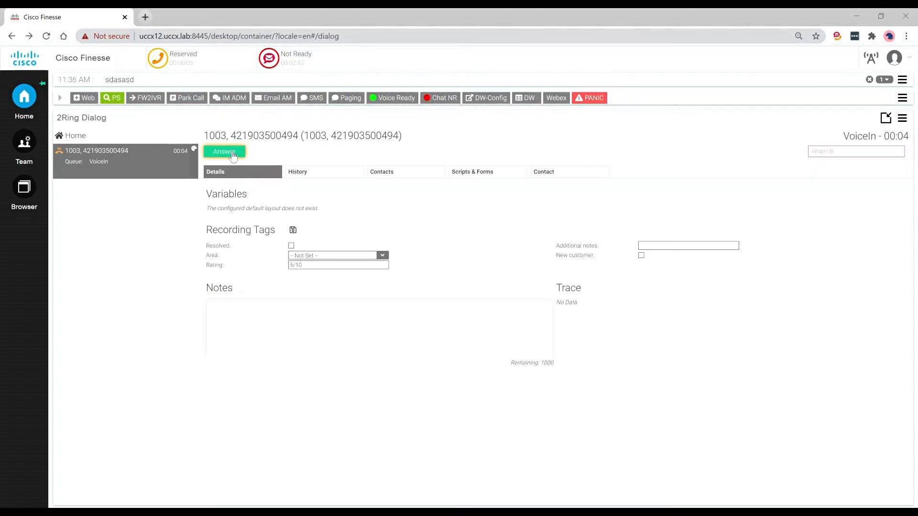
# Answer the ringing VoiceIn call so it becomes active
pyautogui.click(224, 151)
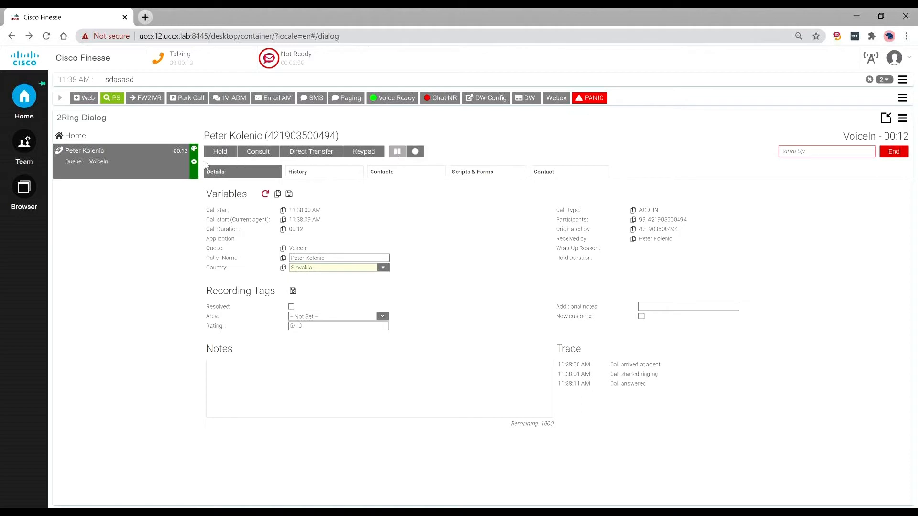
pyautogui.moveTo(195, 162)
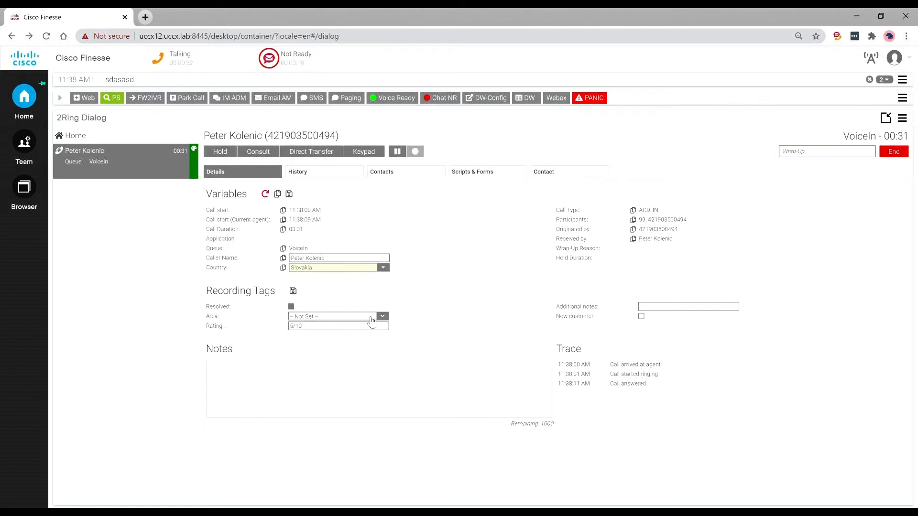
# Tag the call with Area East and additional notes, then save the recording tags
pyautogui.click(381, 316)
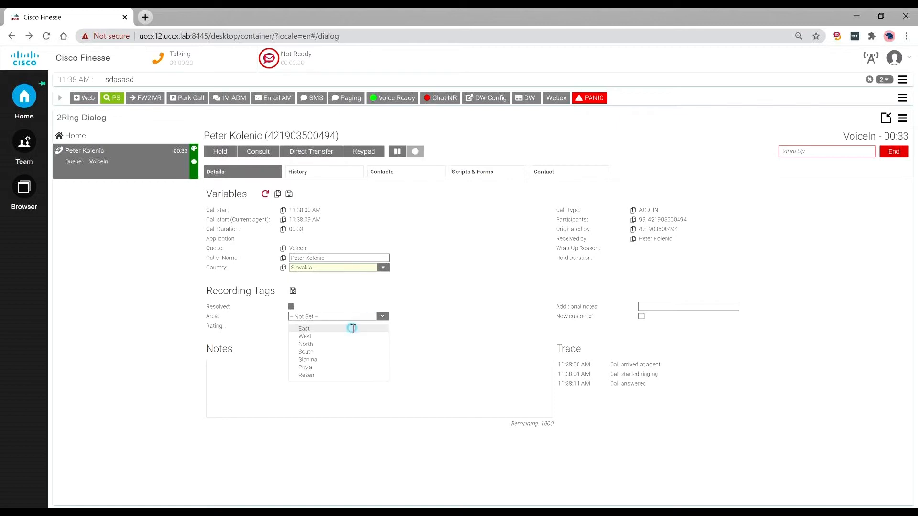
pyautogui.click(304, 328)
pyautogui.write('free text field')
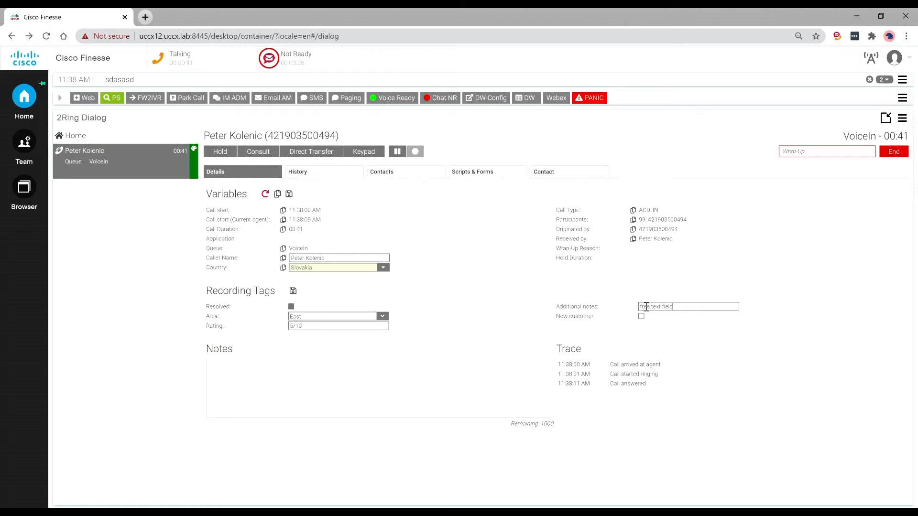
pyautogui.click(641, 316)
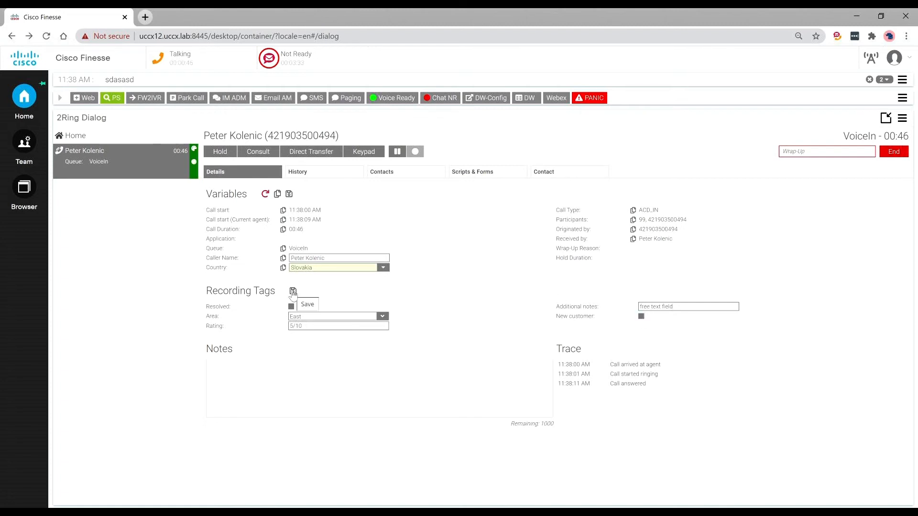
pyautogui.click(893, 151)
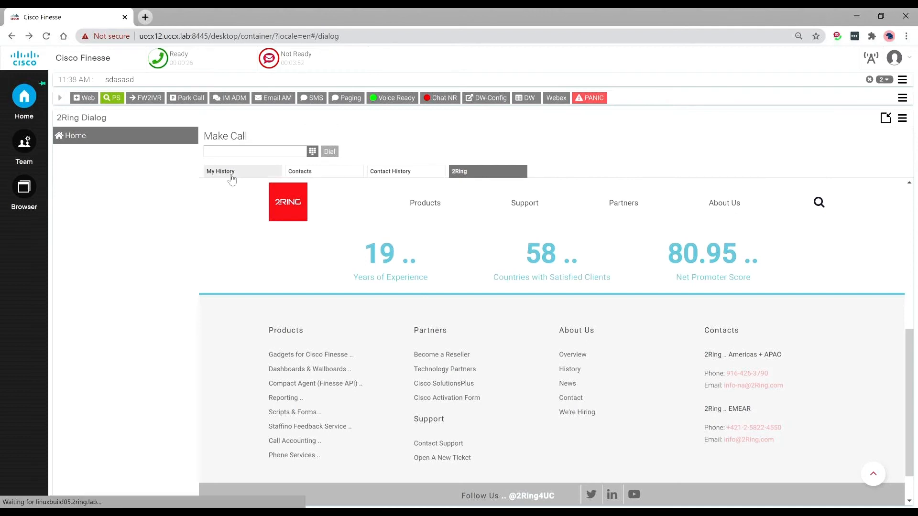
# Play the latest call's Recording 1 from My History and switch to Team Interaction History
pyautogui.click(220, 171)
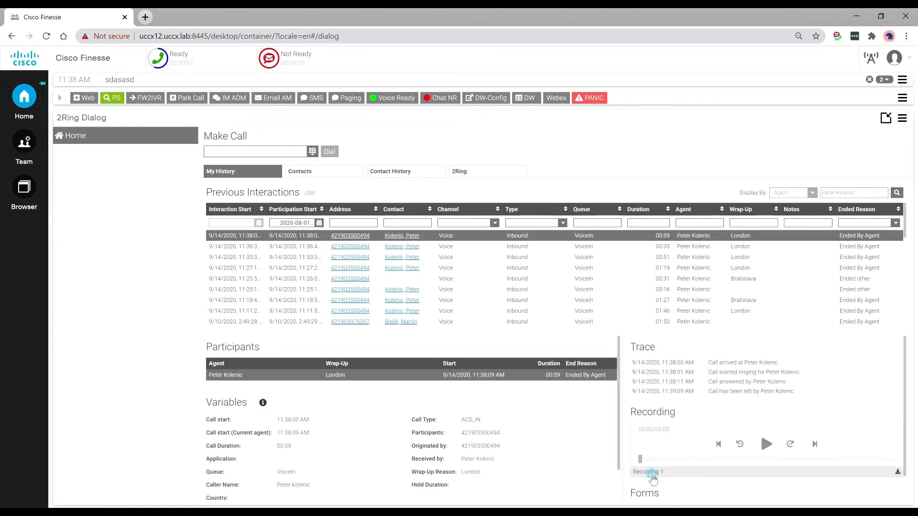
pyautogui.click(766, 443)
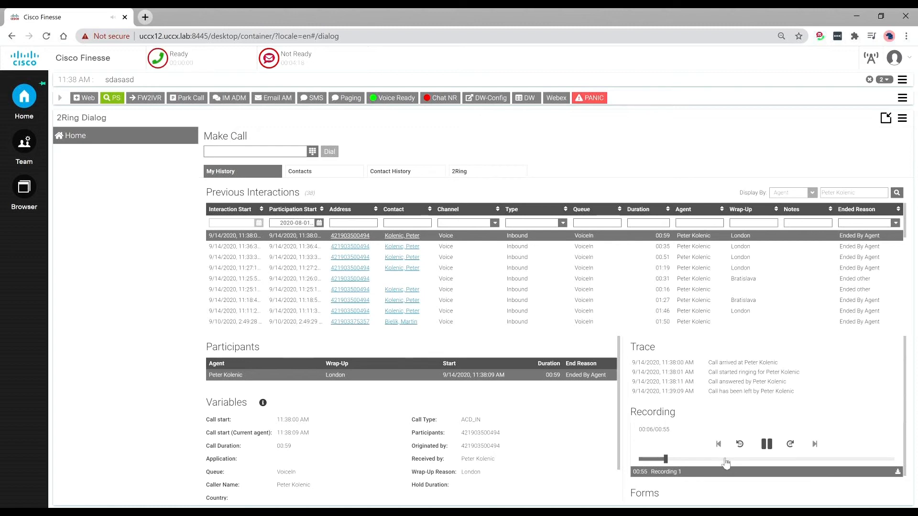
pyautogui.click(24, 146)
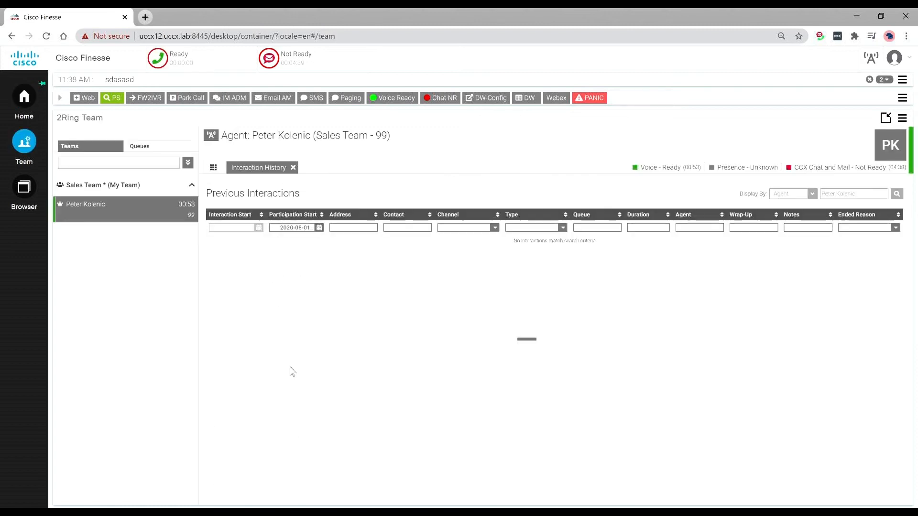
# Open the latest call's details in Team Interaction History and play its recording
pyautogui.click(896, 193)
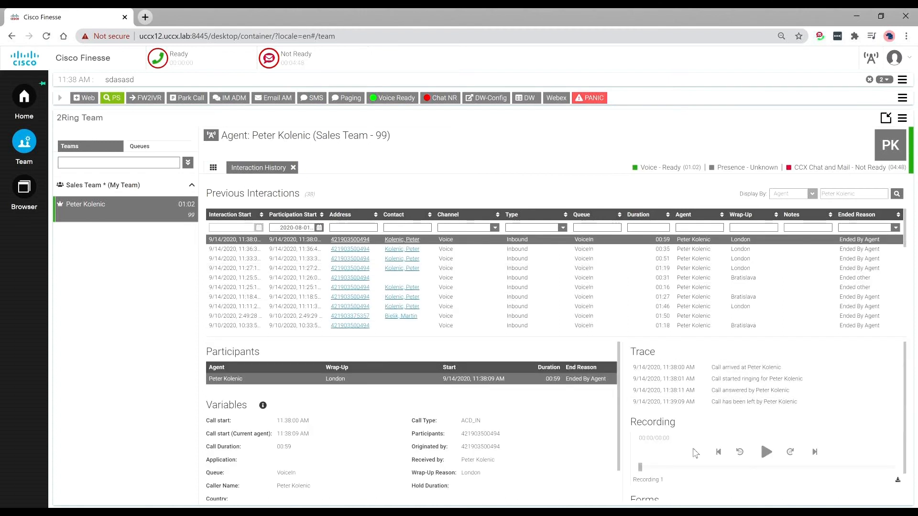
pyautogui.click(765, 451)
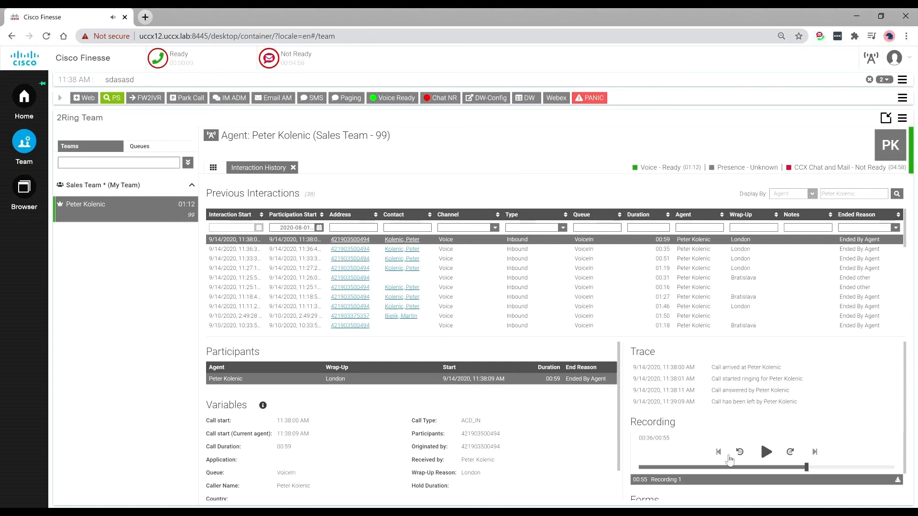